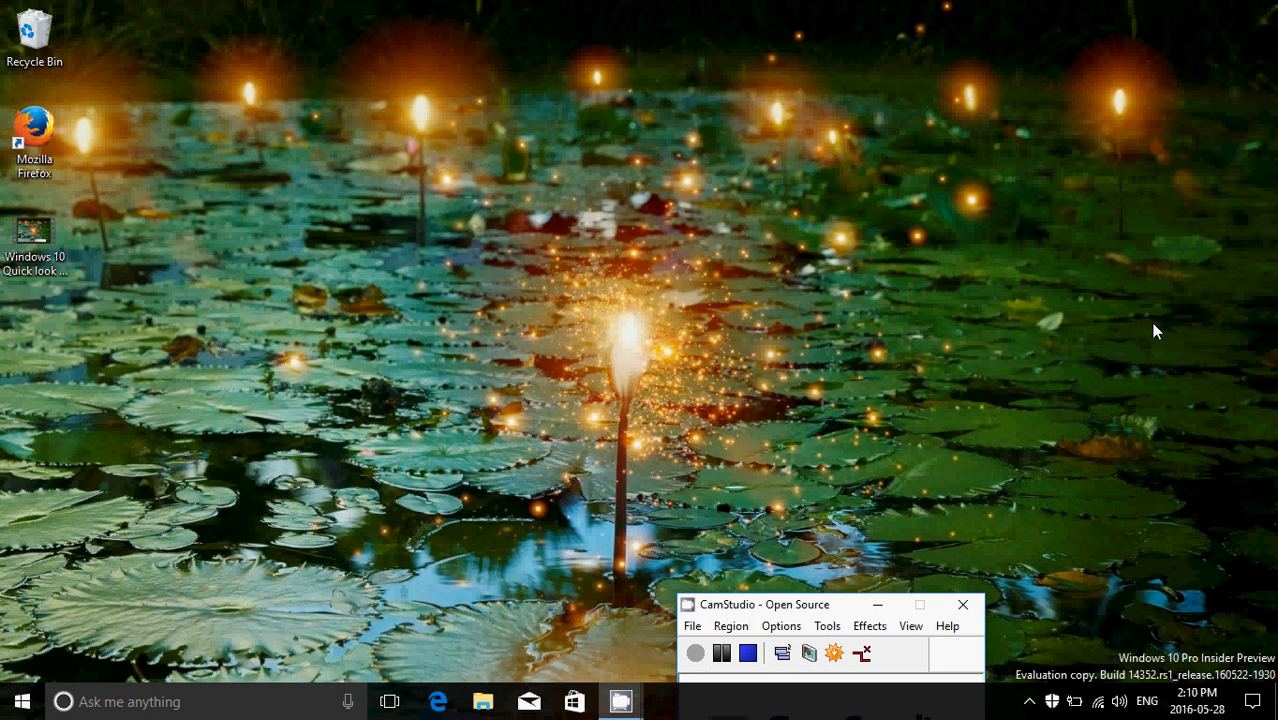
{"action": "mouse_move", "coordinate": [1248, 304]}
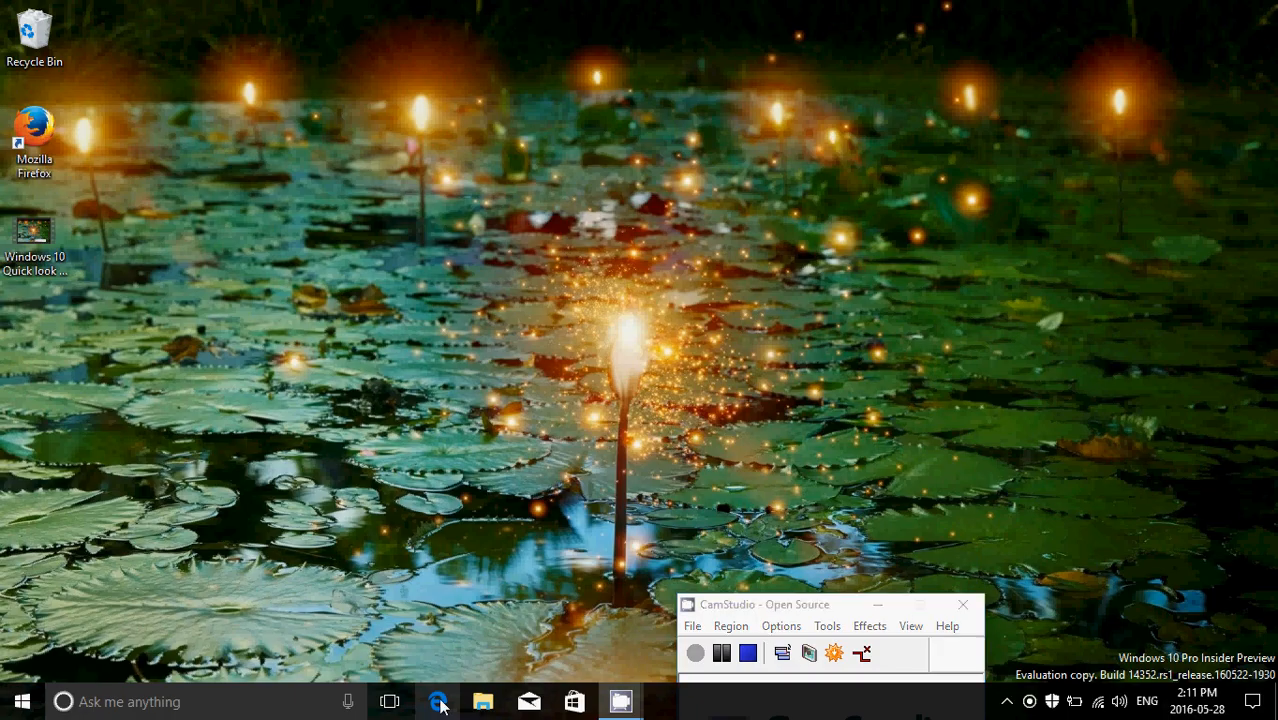
Step: Launch Edge, view the Extensions list (Adblock Plus enabled) and follow 'Get extensions from the Store'
{"action": "left_click", "coordinate": [438, 700]}
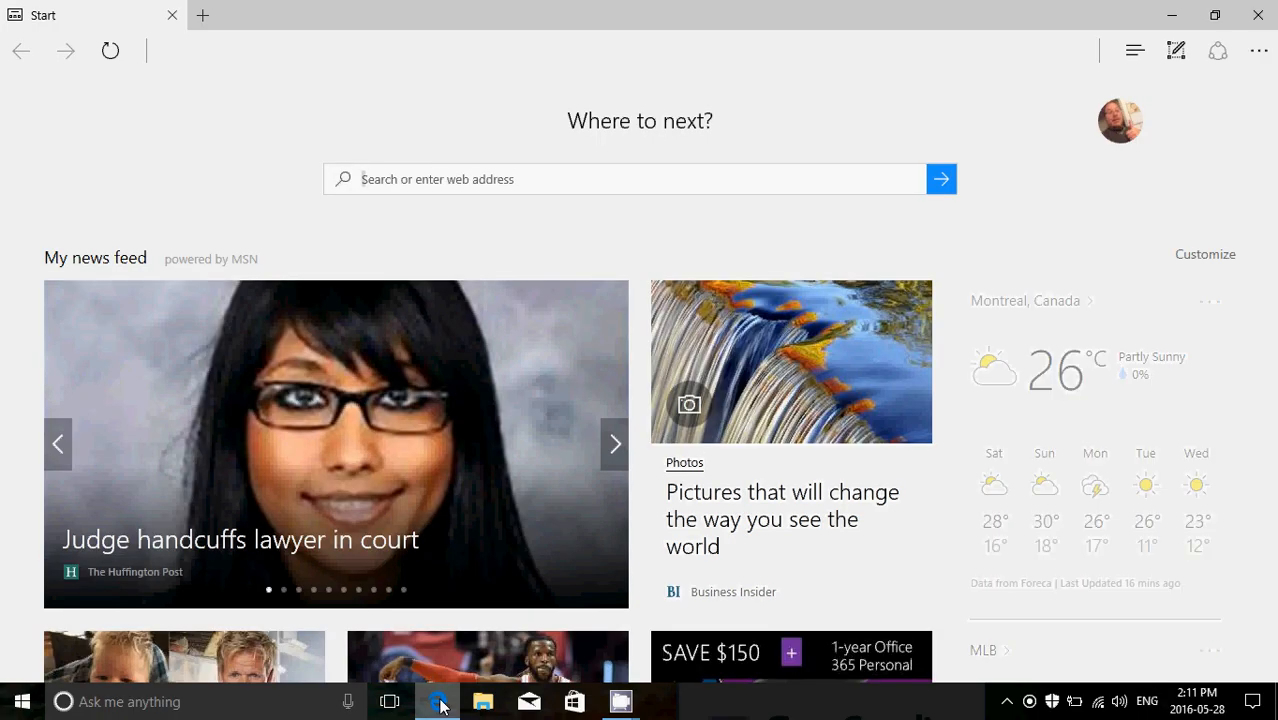
{"action": "mouse_move", "coordinate": [1204, 86]}
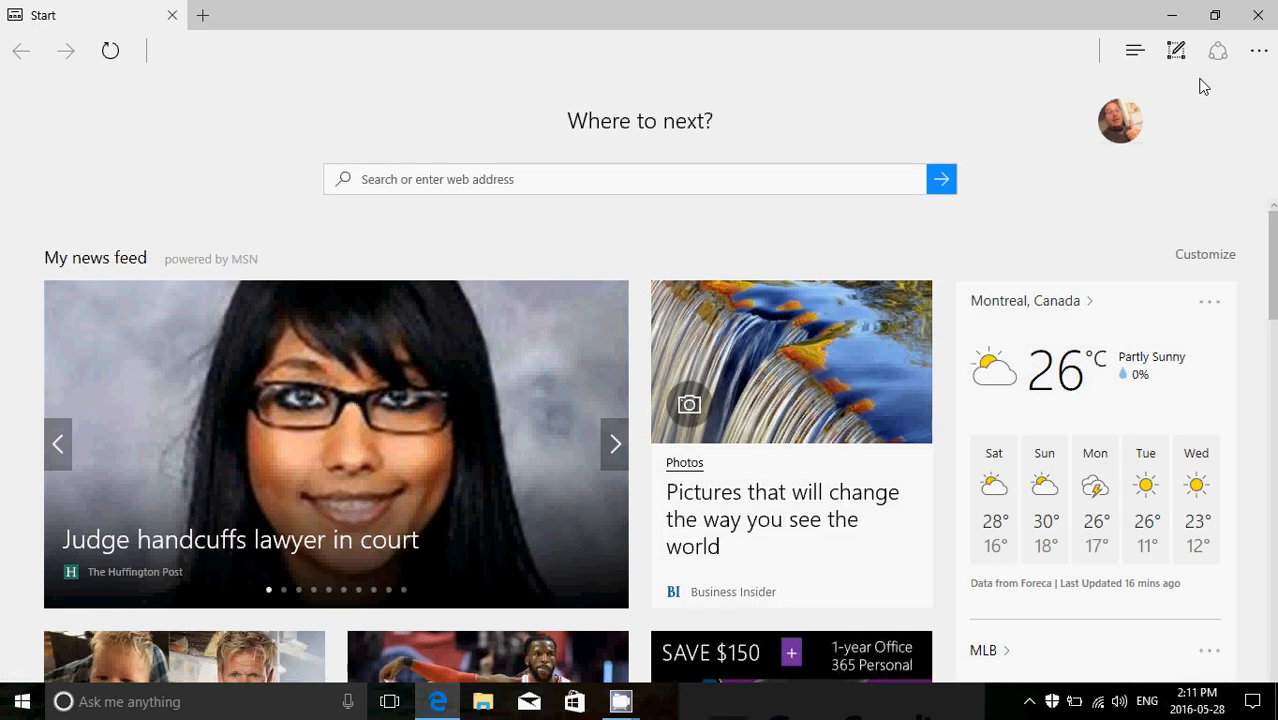
{"action": "left_click", "coordinate": [1258, 50]}
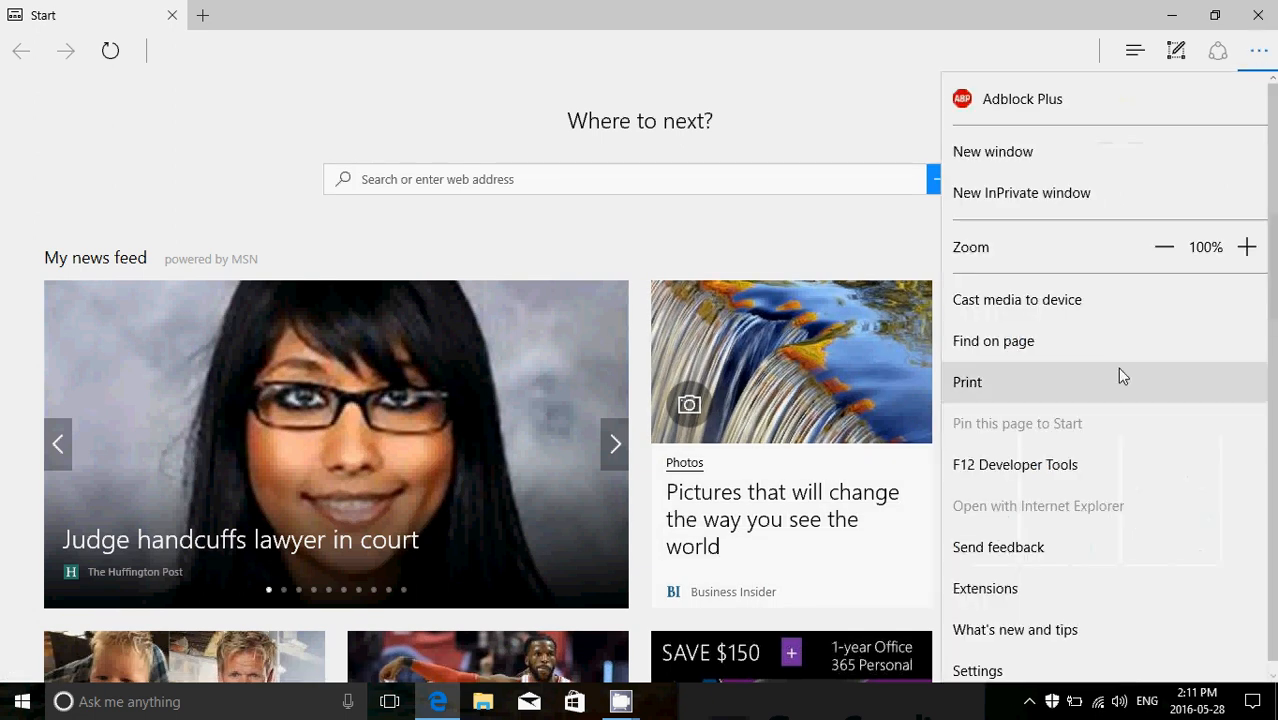
{"action": "left_click", "coordinate": [984, 588]}
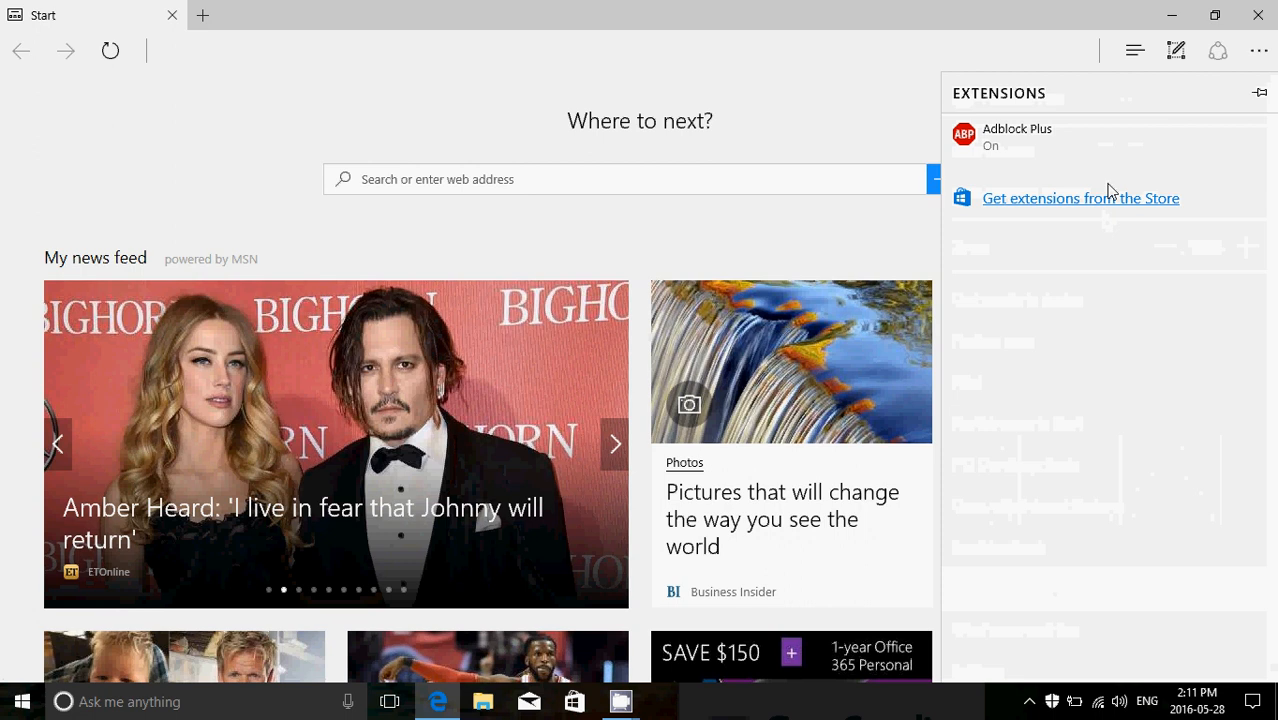
{"action": "left_click", "coordinate": [1080, 198]}
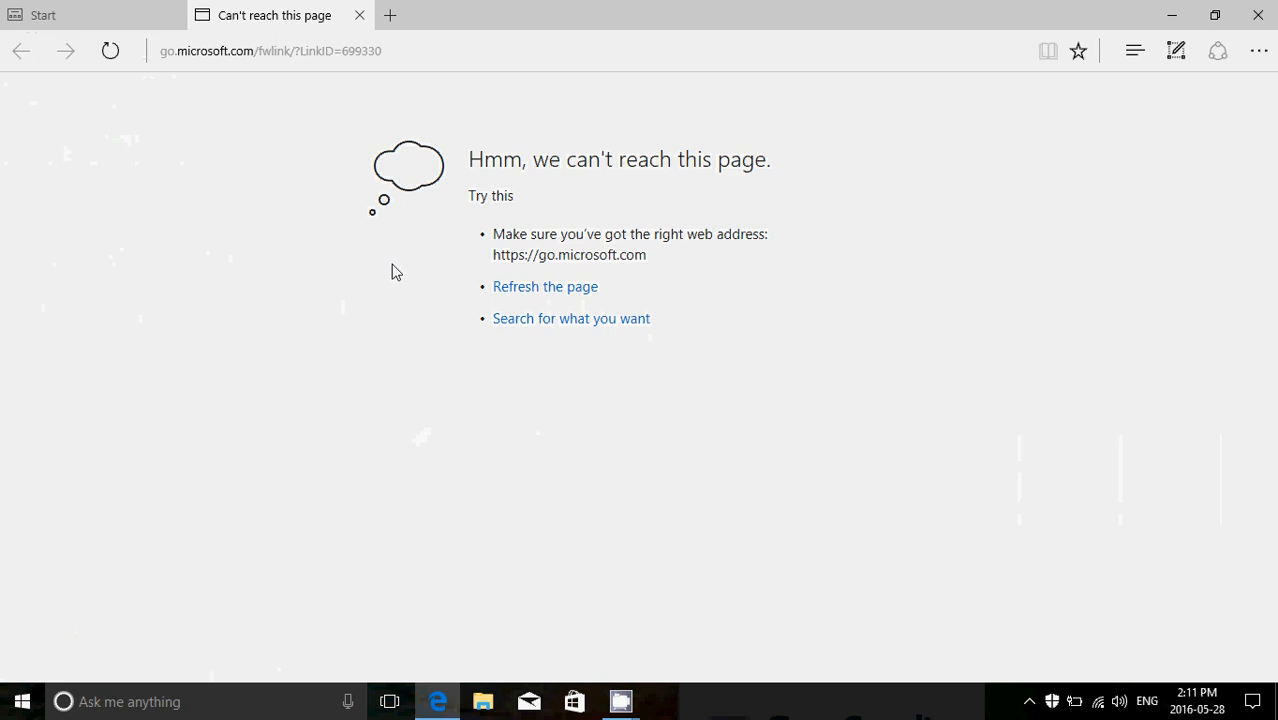
Step: Reload the failed page, go to 'Download extensions', scroll through the preview extension list, then close the tab
{"action": "left_click", "coordinate": [544, 286]}
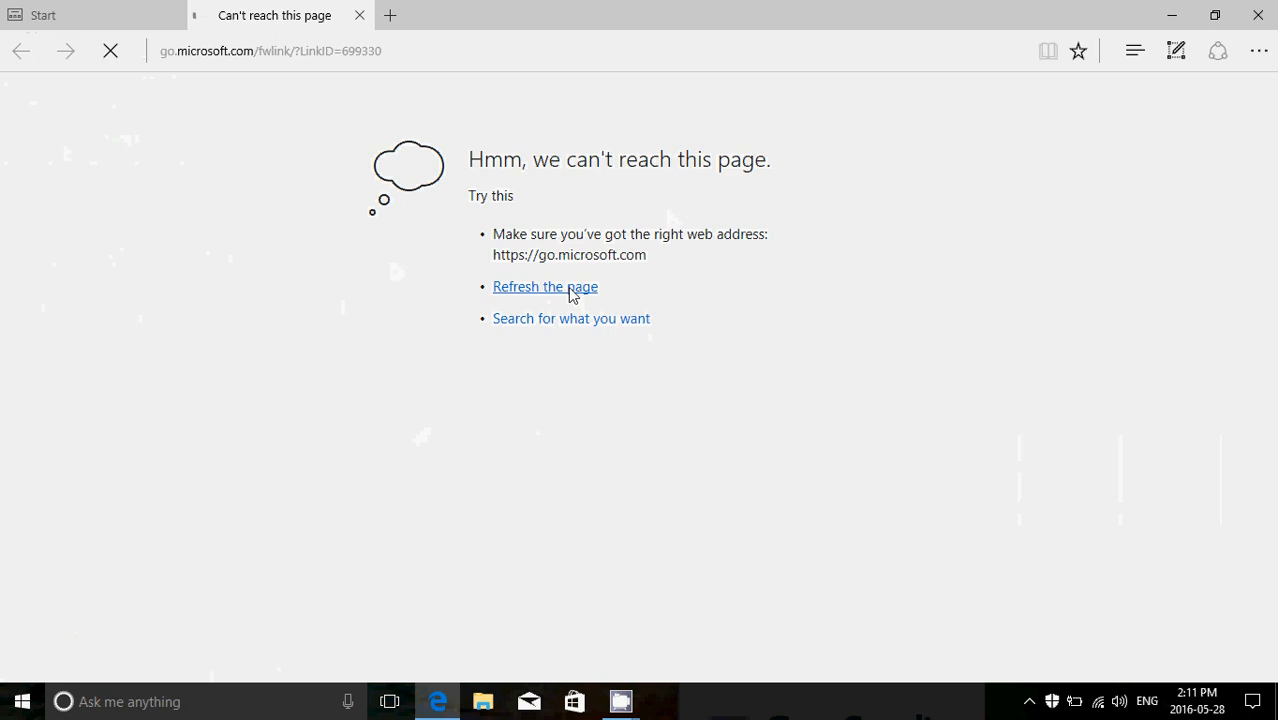
{"action": "left_click", "coordinate": [544, 286]}
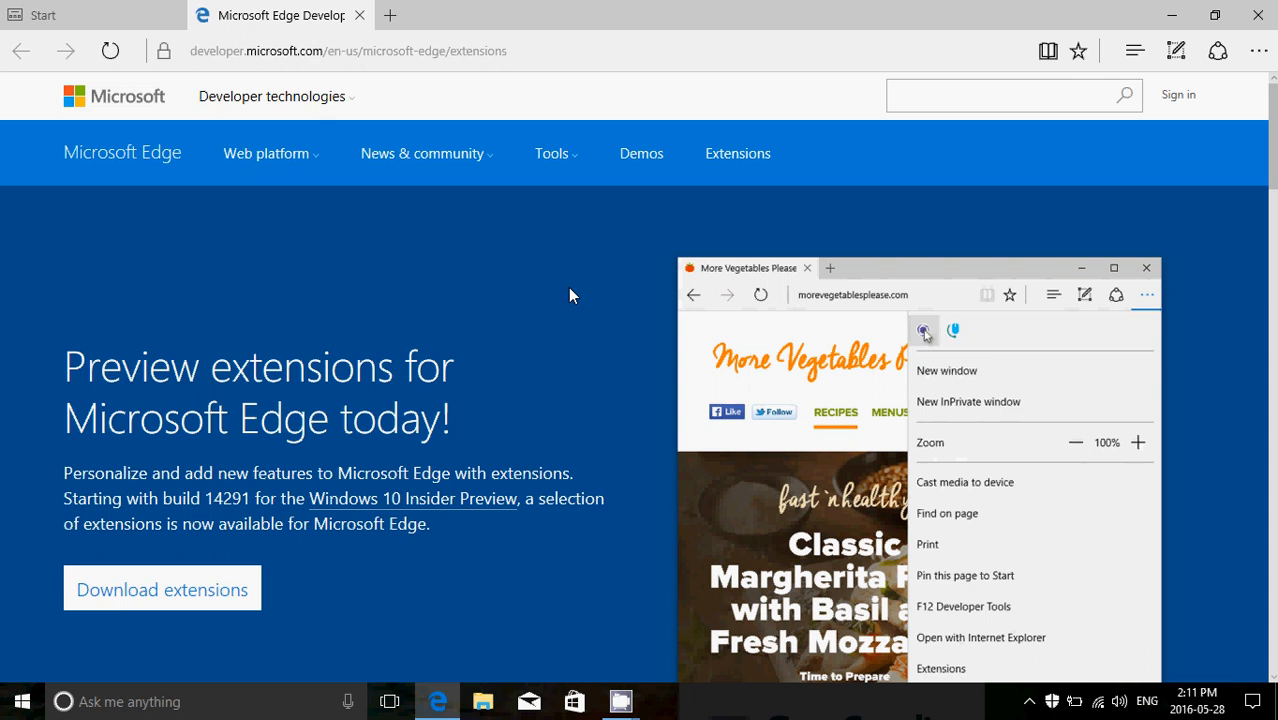
{"action": "mouse_move", "coordinate": [298, 400]}
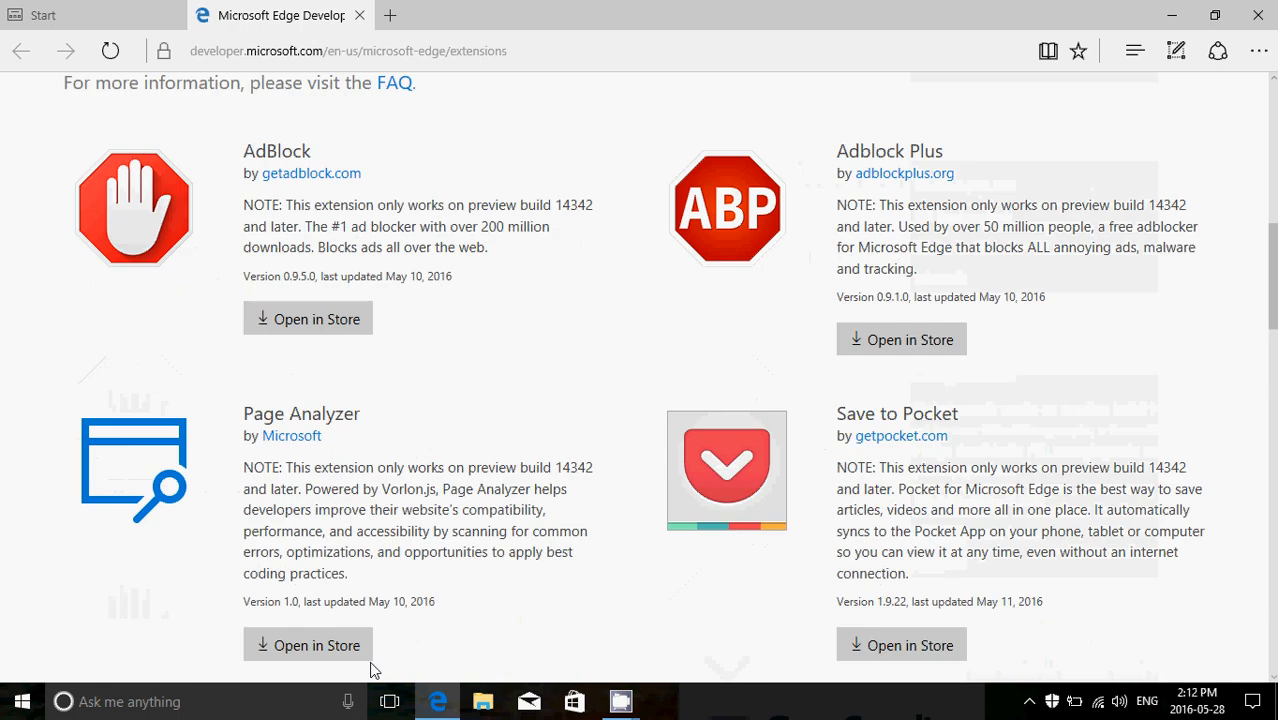
{"action": "scroll", "scroll_direction": "down", "scroll_amount": 3}
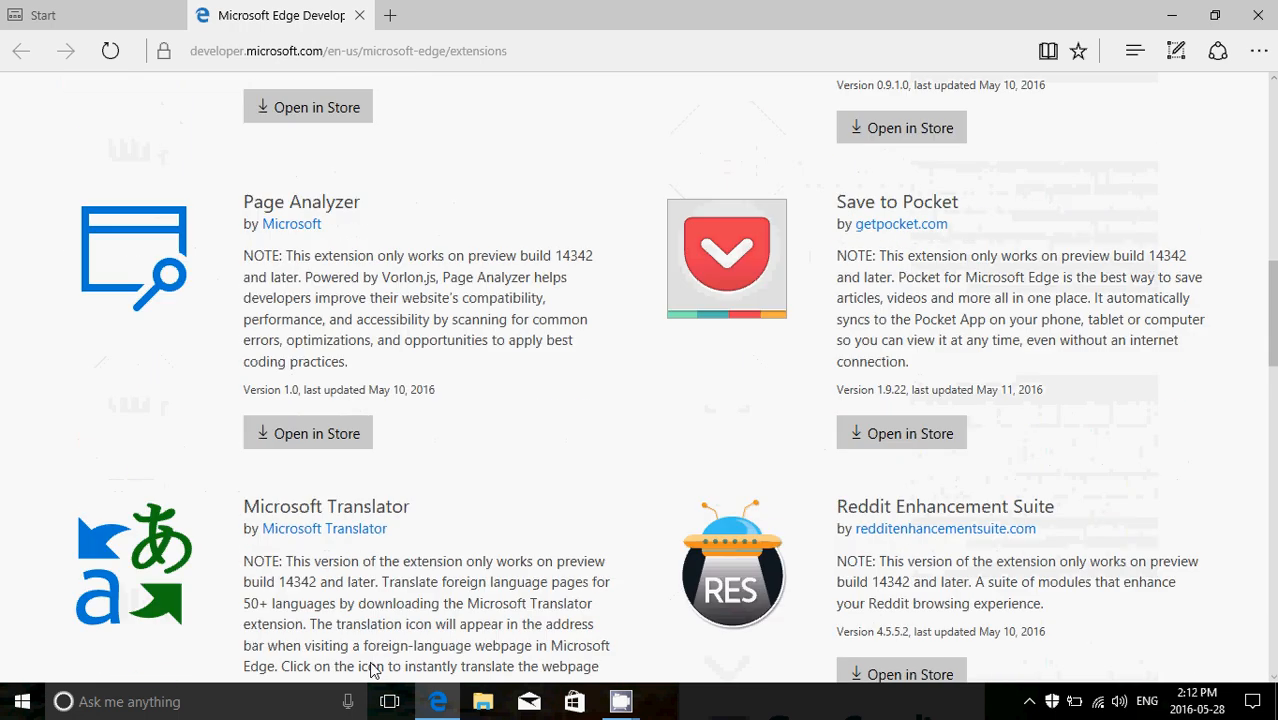
{"action": "scroll", "scroll_direction": "down", "scroll_amount": 3}
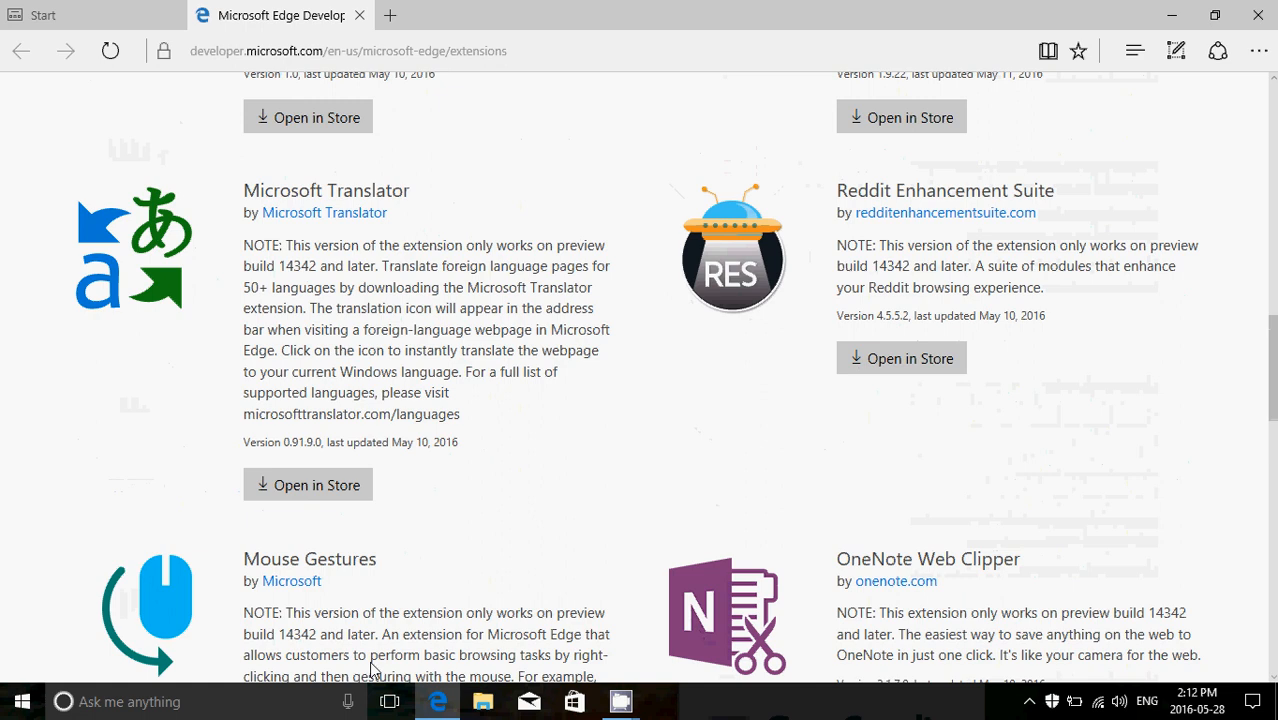
{"action": "scroll", "scroll_direction": "down", "scroll_amount": 3}
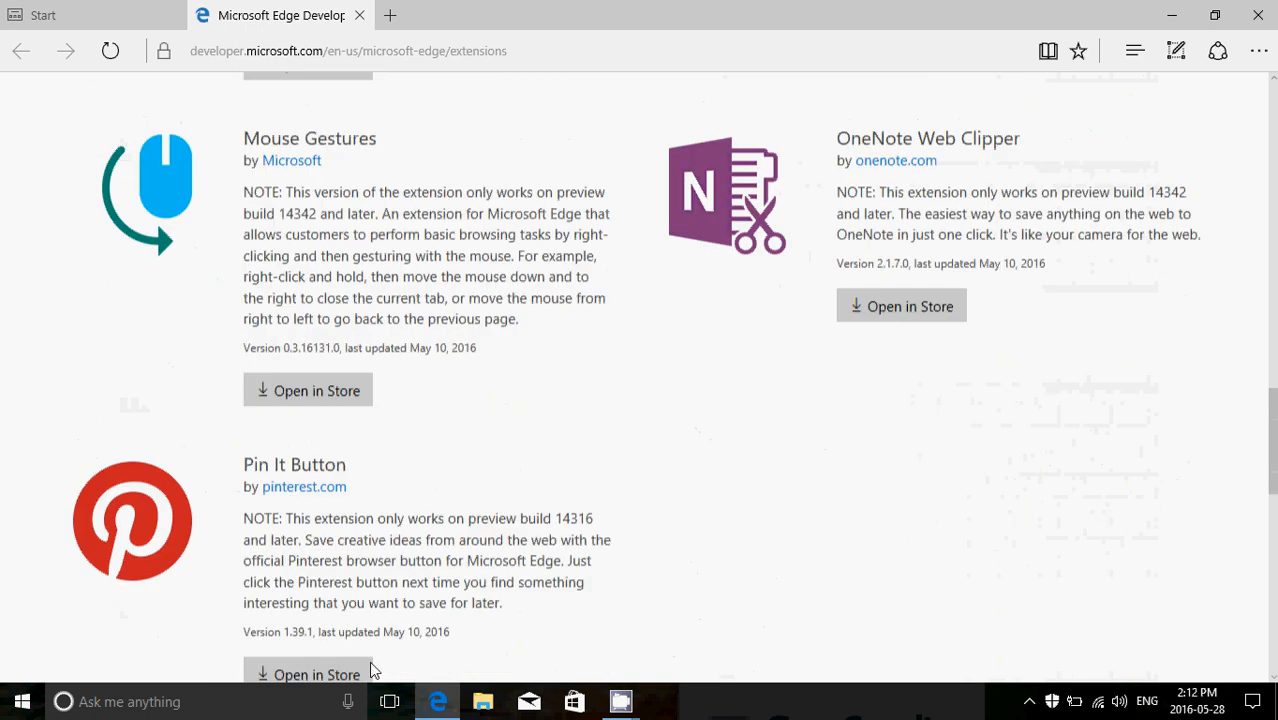
{"action": "scroll", "scroll_direction": "down", "scroll_amount": 3}
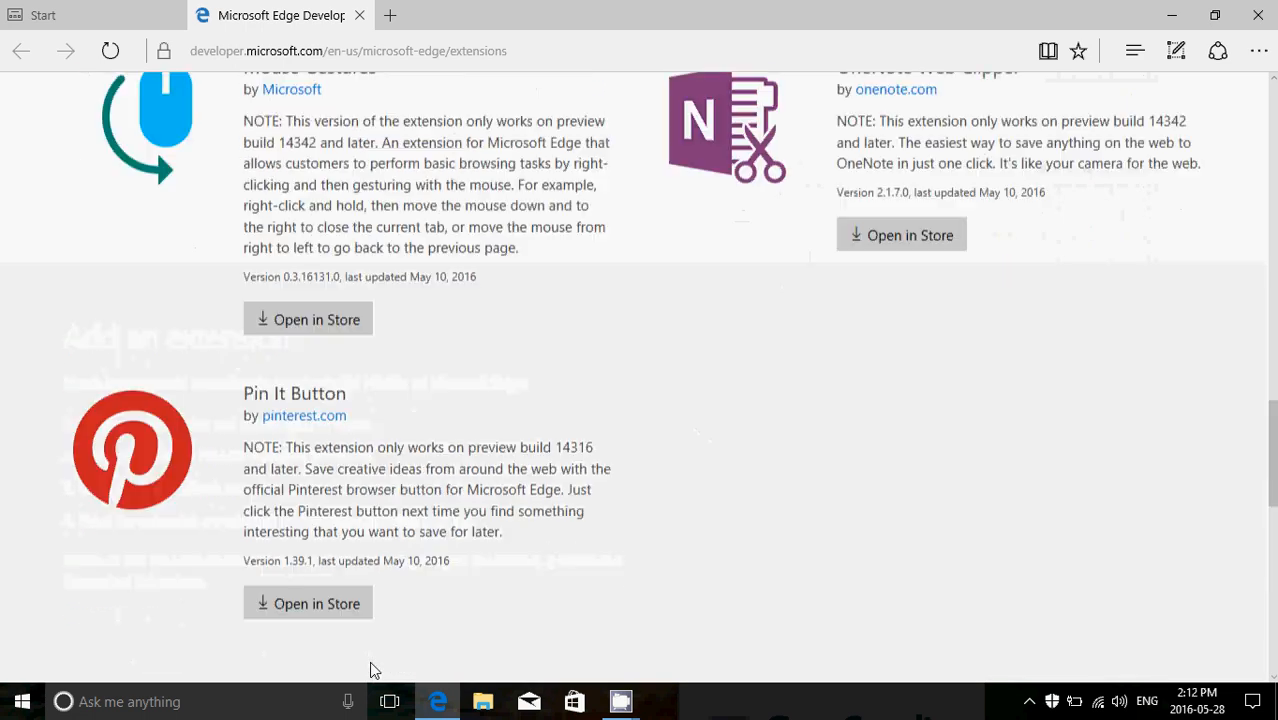
{"action": "scroll", "scroll_direction": "up", "scroll_amount": 3}
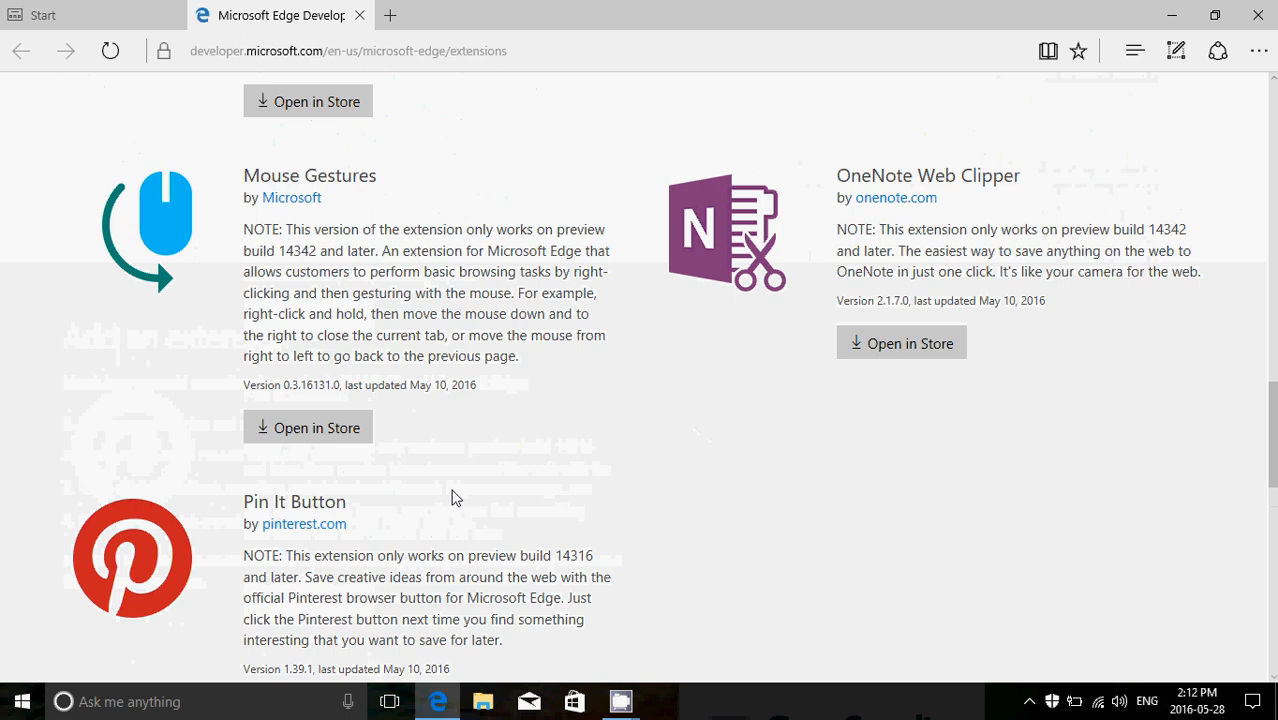
{"action": "scroll", "scroll_direction": "up", "scroll_amount": 3}
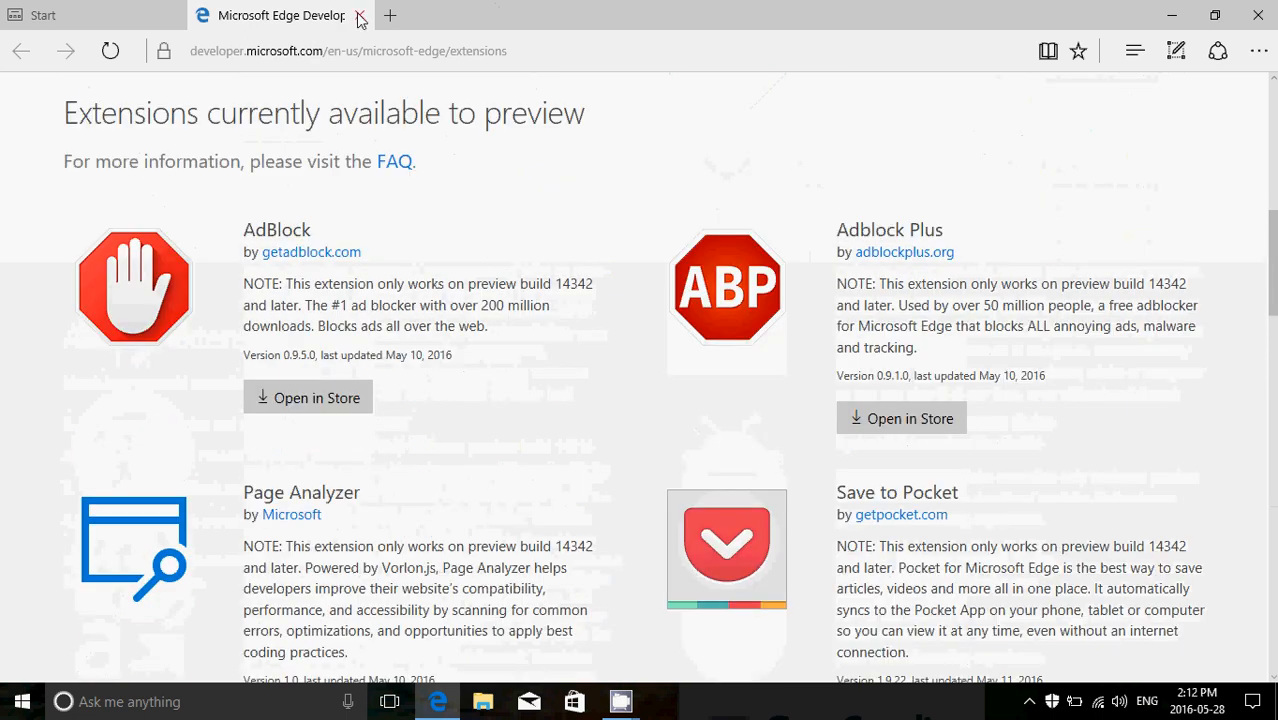
{"action": "left_click", "coordinate": [360, 16]}
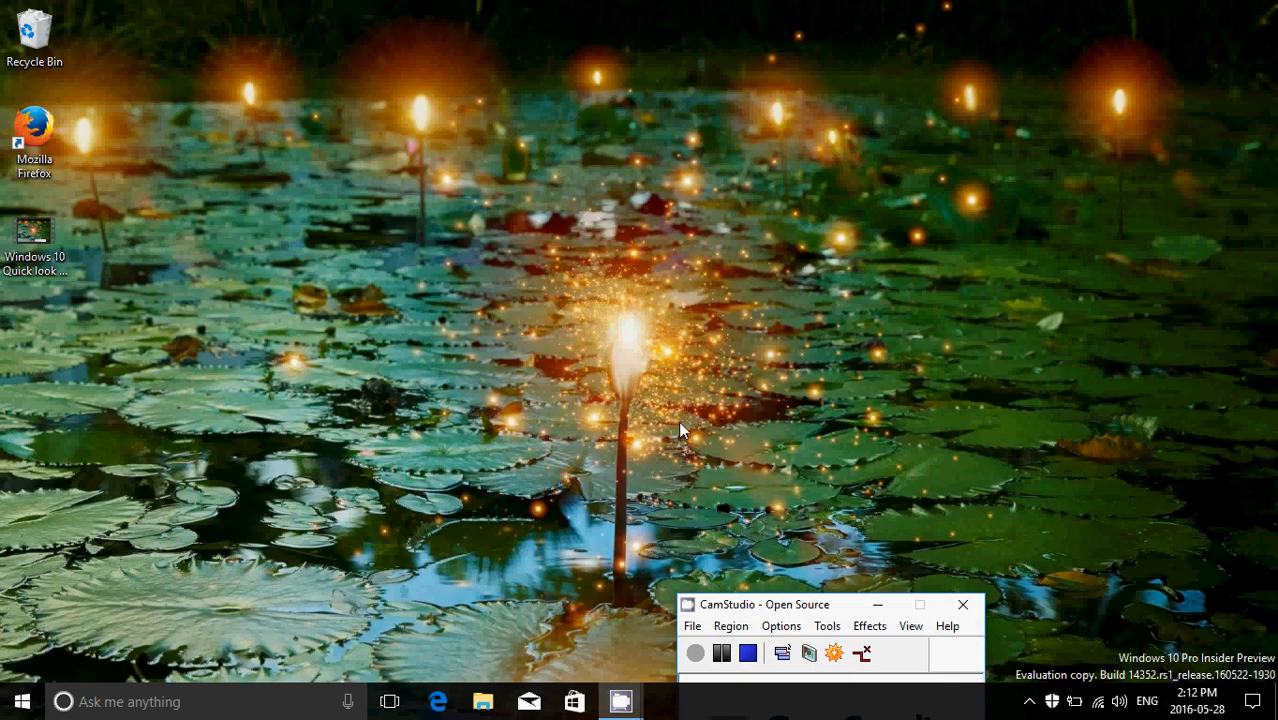
{"action": "mouse_move", "coordinate": [304, 552]}
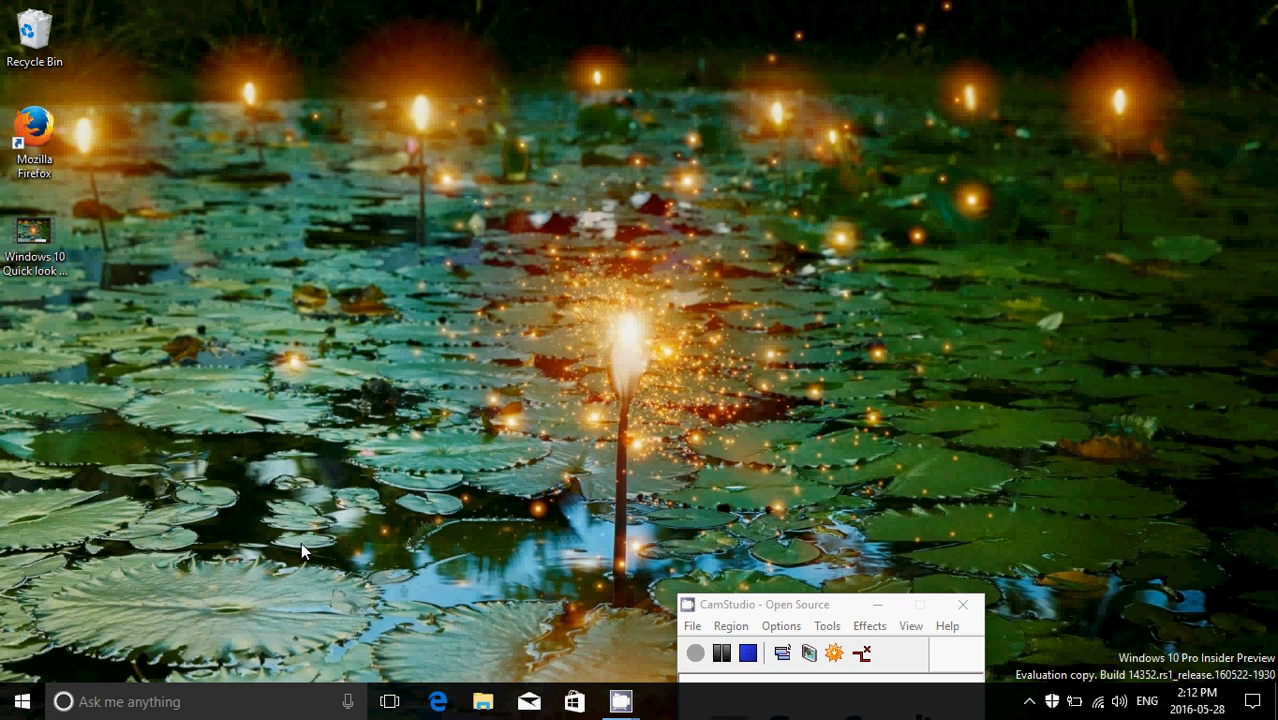
{"action": "mouse_move", "coordinate": [336, 684]}
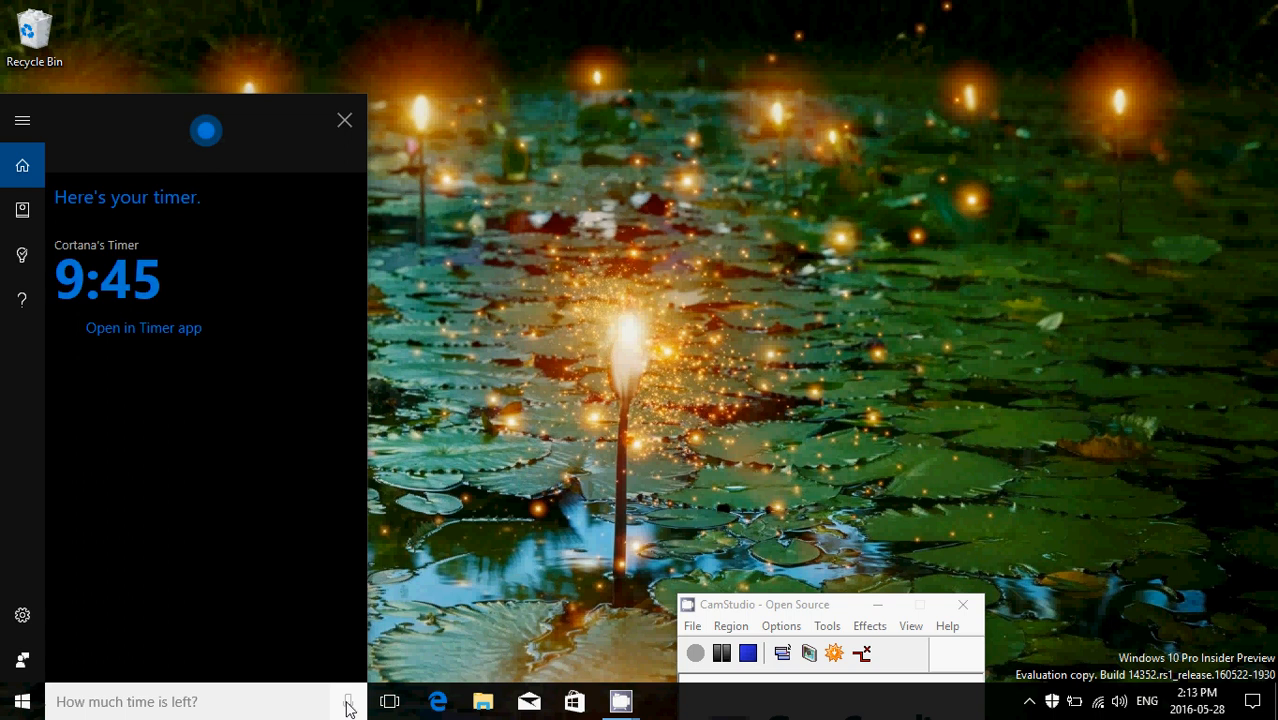
Step: Dismiss the timer answer, ask Cortana by voice to 'Cancel timer', then dismiss her confirmation
{"action": "left_click", "coordinate": [344, 120]}
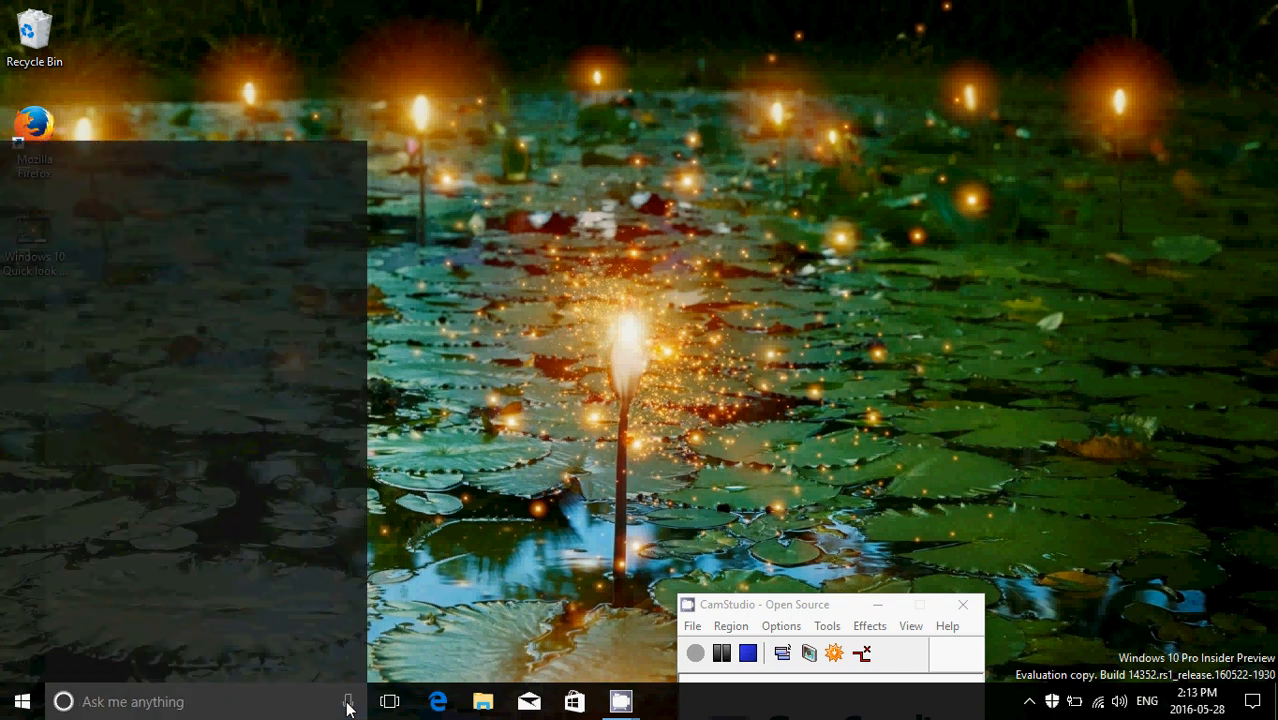
{"action": "left_click", "coordinate": [346, 700]}
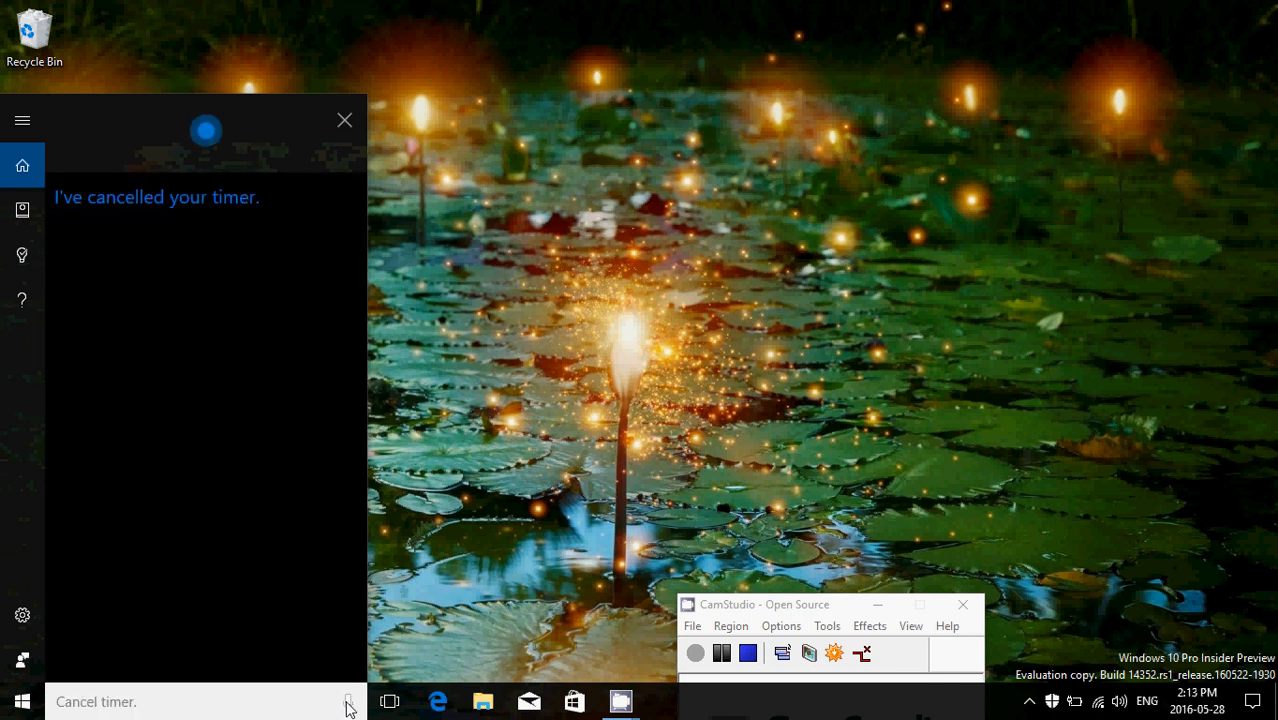
{"action": "left_click", "coordinate": [344, 120]}
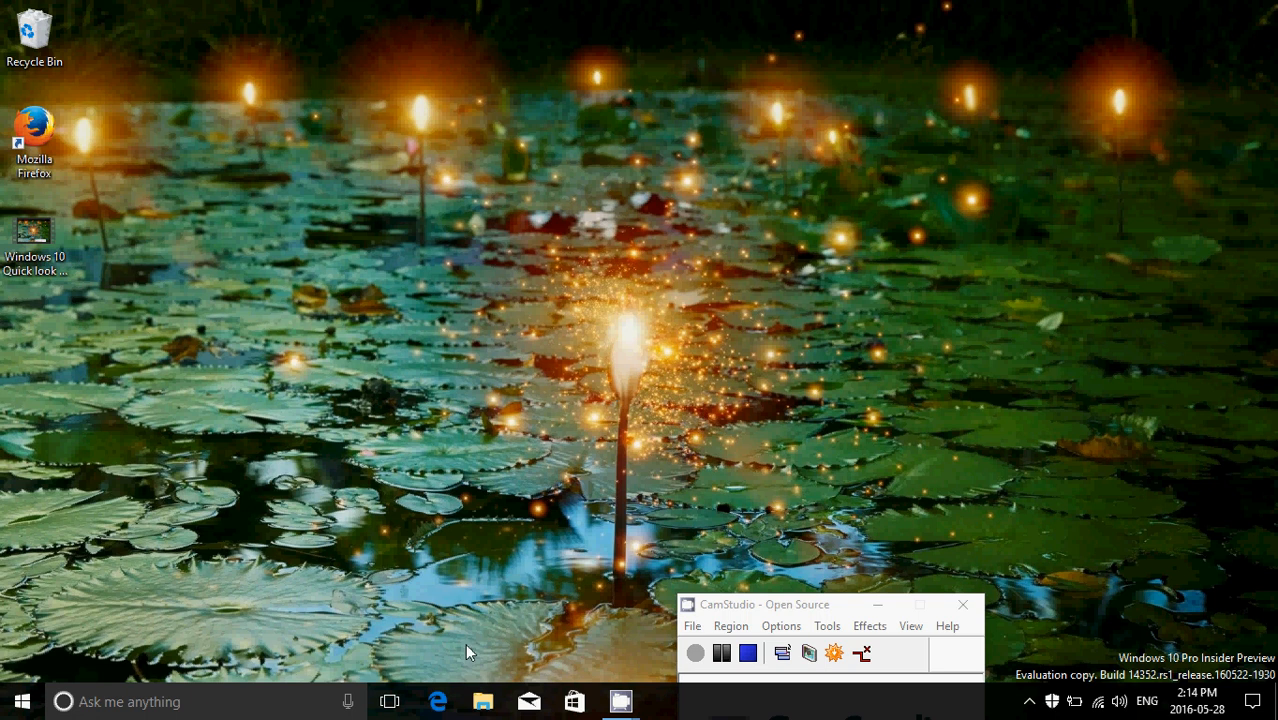
{"action": "mouse_move", "coordinate": [484, 700]}
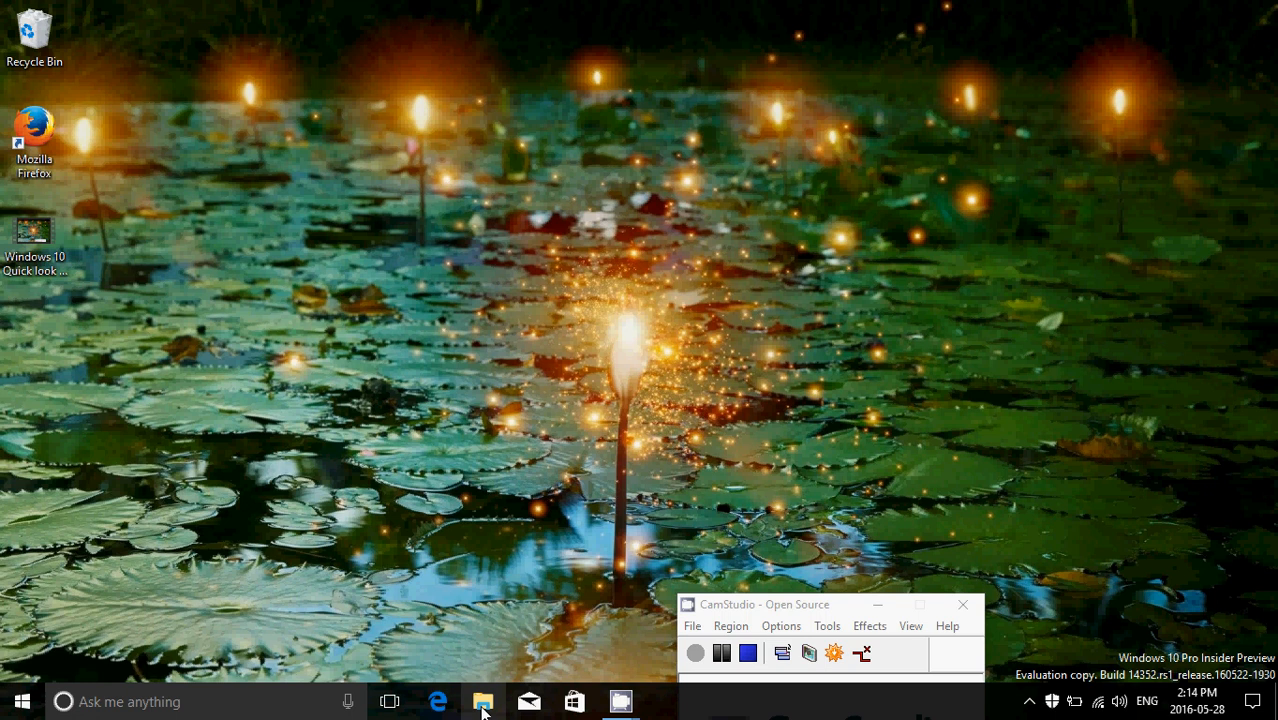
{"action": "left_click", "coordinate": [484, 700]}
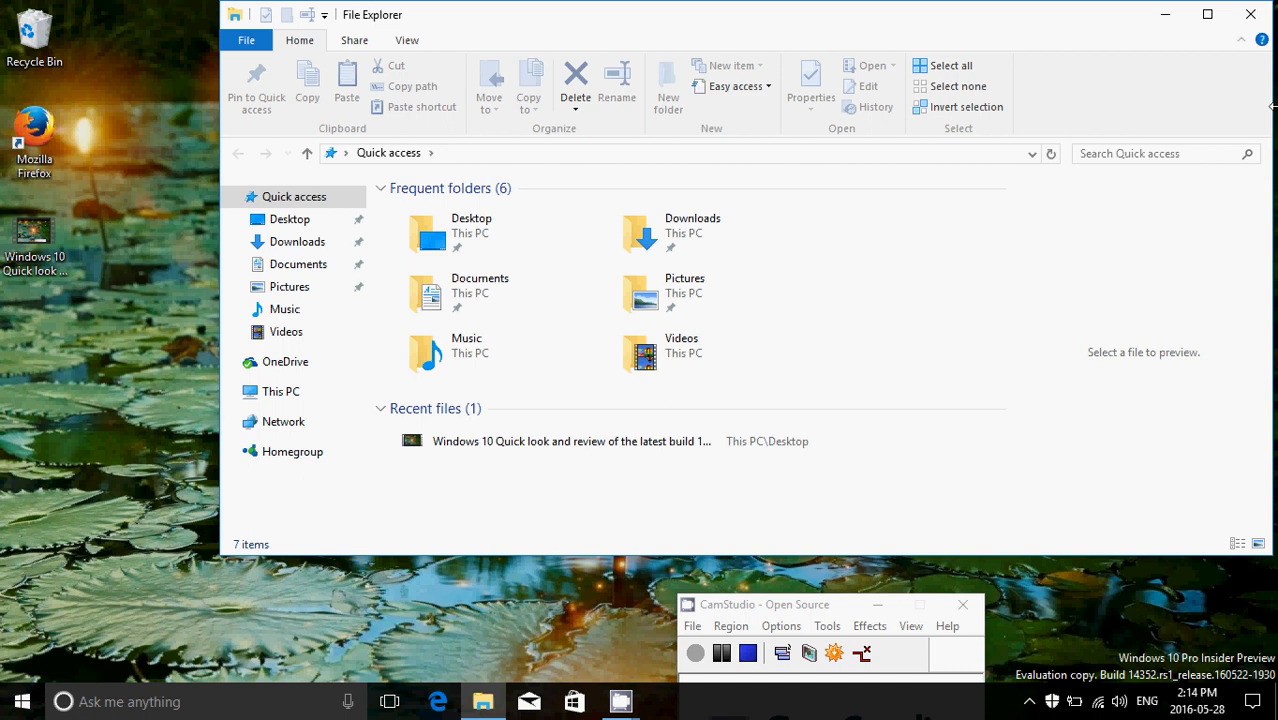
{"action": "left_click", "coordinate": [1248, 14]}
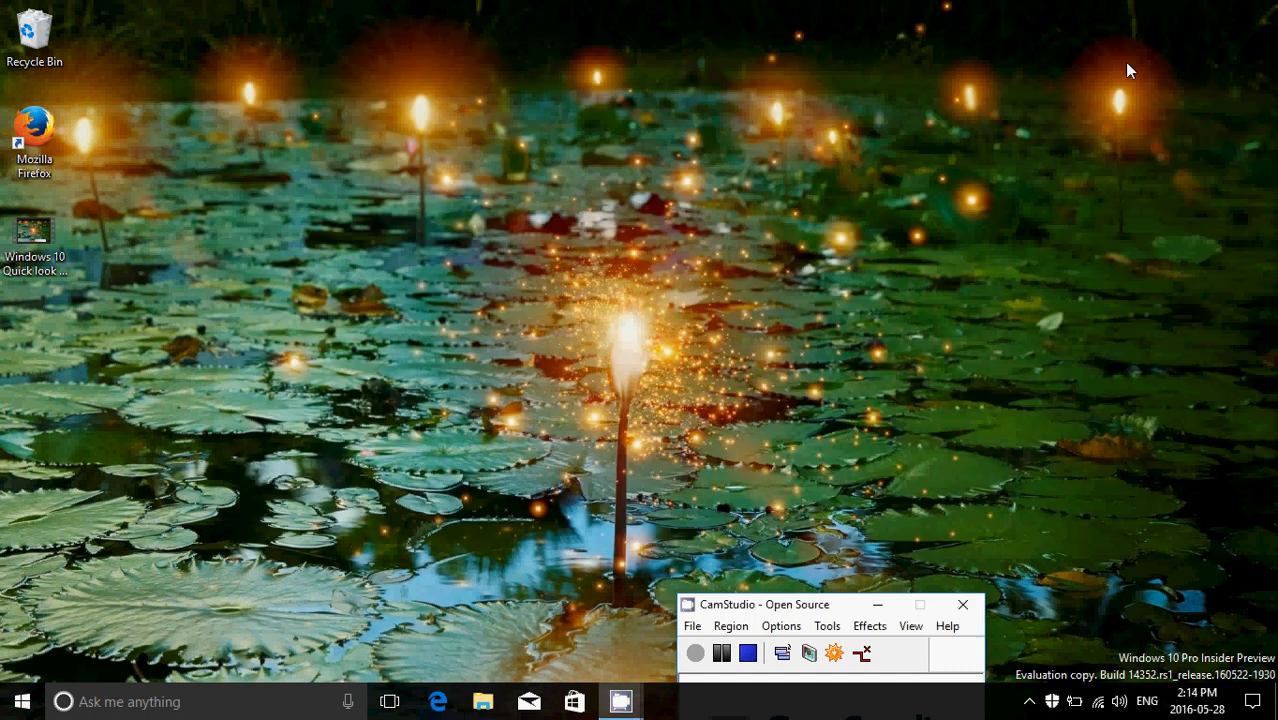
{"action": "mouse_move", "coordinate": [892, 272]}
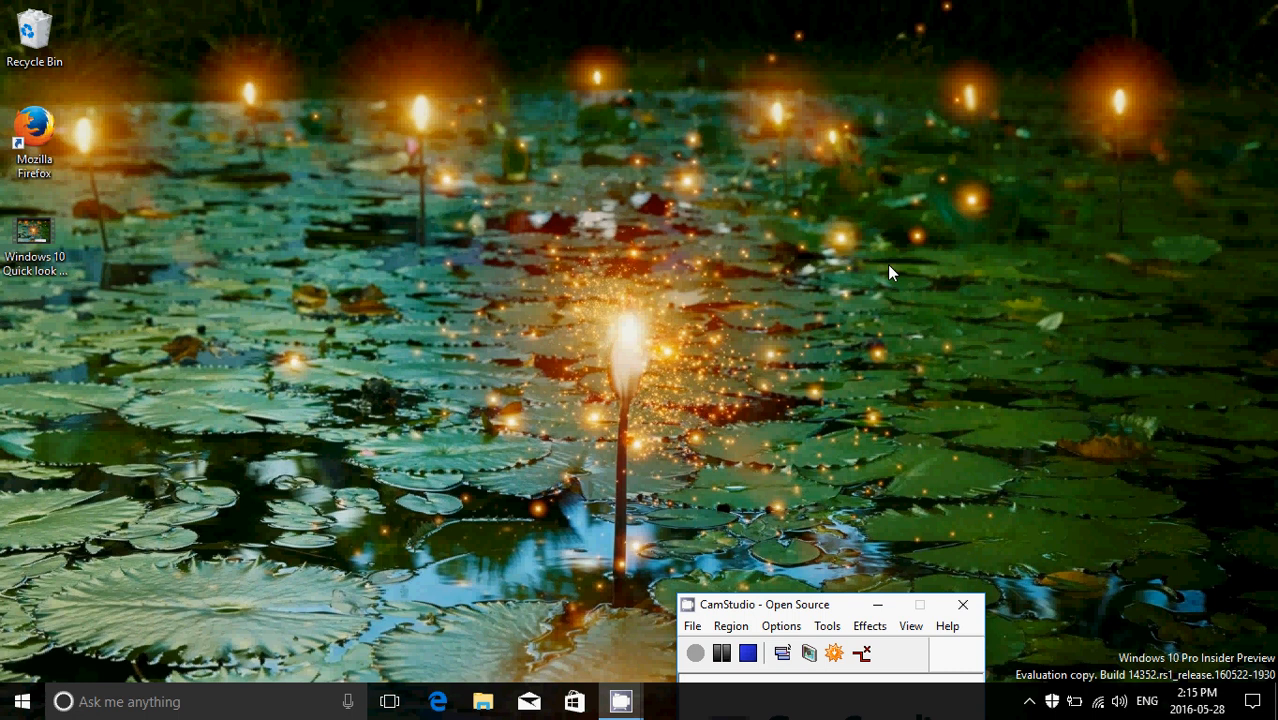
{"action": "mouse_move", "coordinate": [1004, 76]}
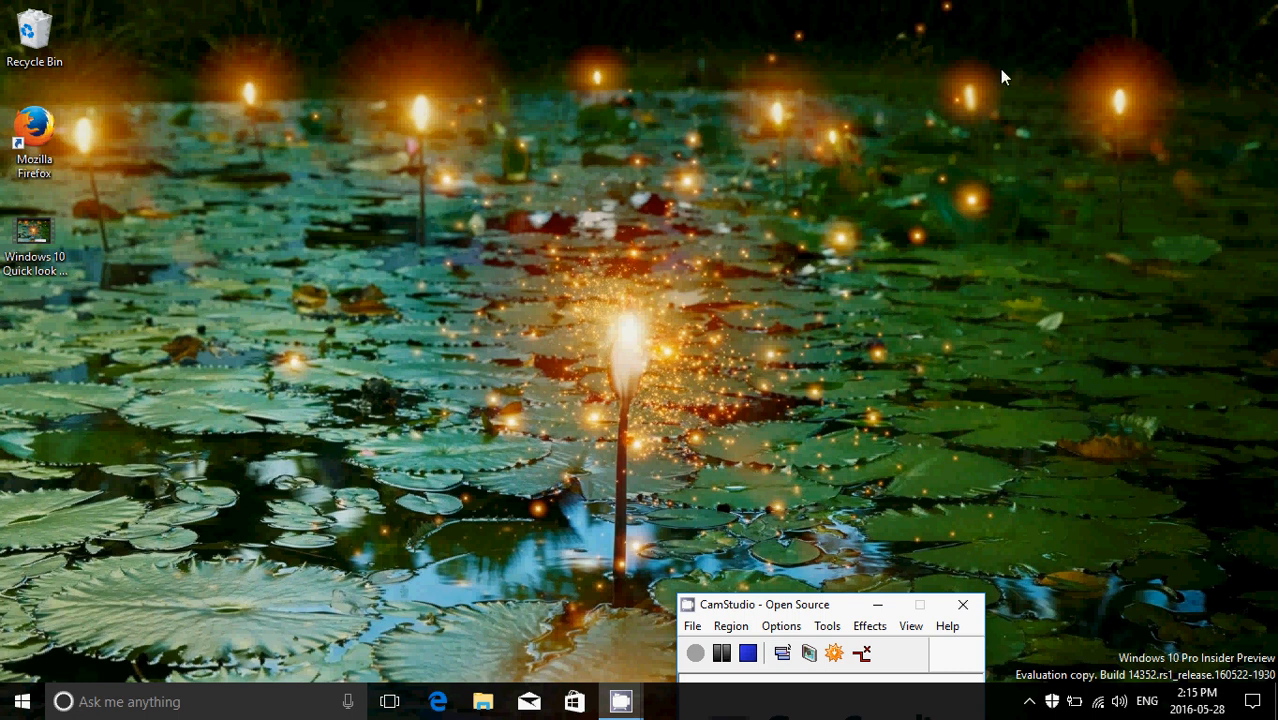
{"action": "mouse_move", "coordinate": [1060, 710]}
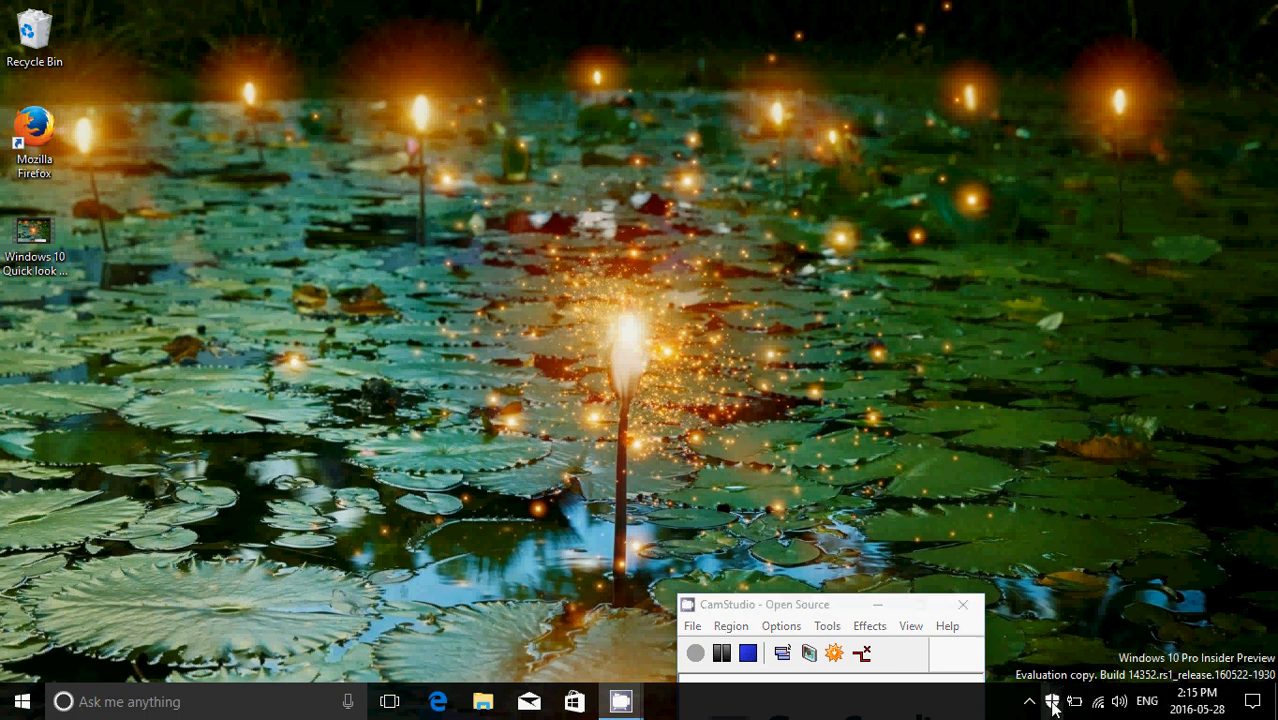
{"action": "mouse_move", "coordinate": [876, 420]}
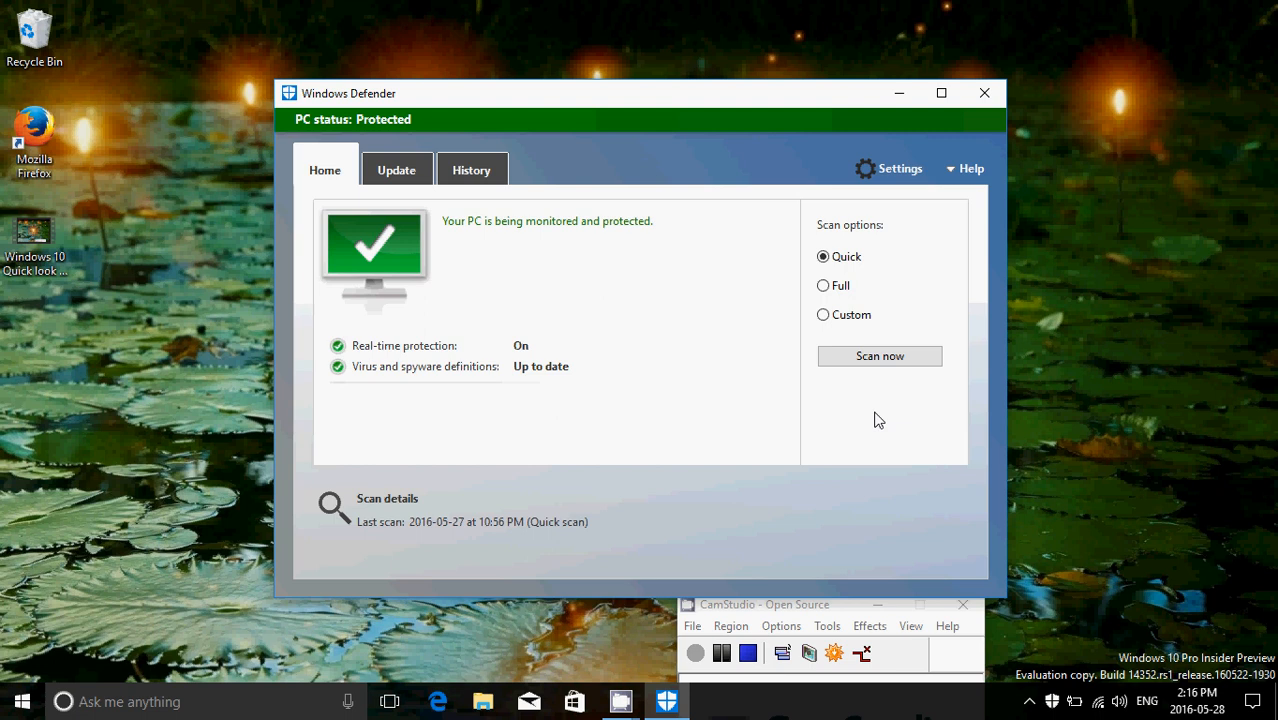
{"action": "mouse_move", "coordinate": [984, 94]}
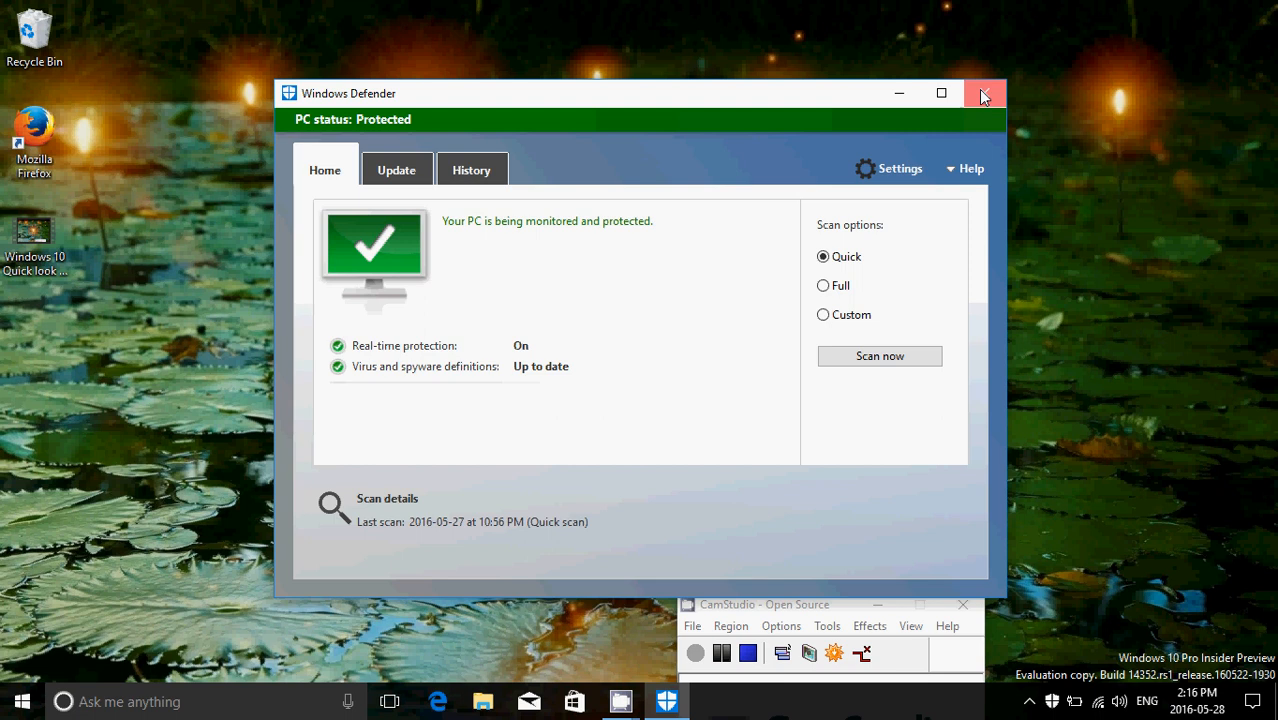
{"action": "left_click", "coordinate": [984, 94]}
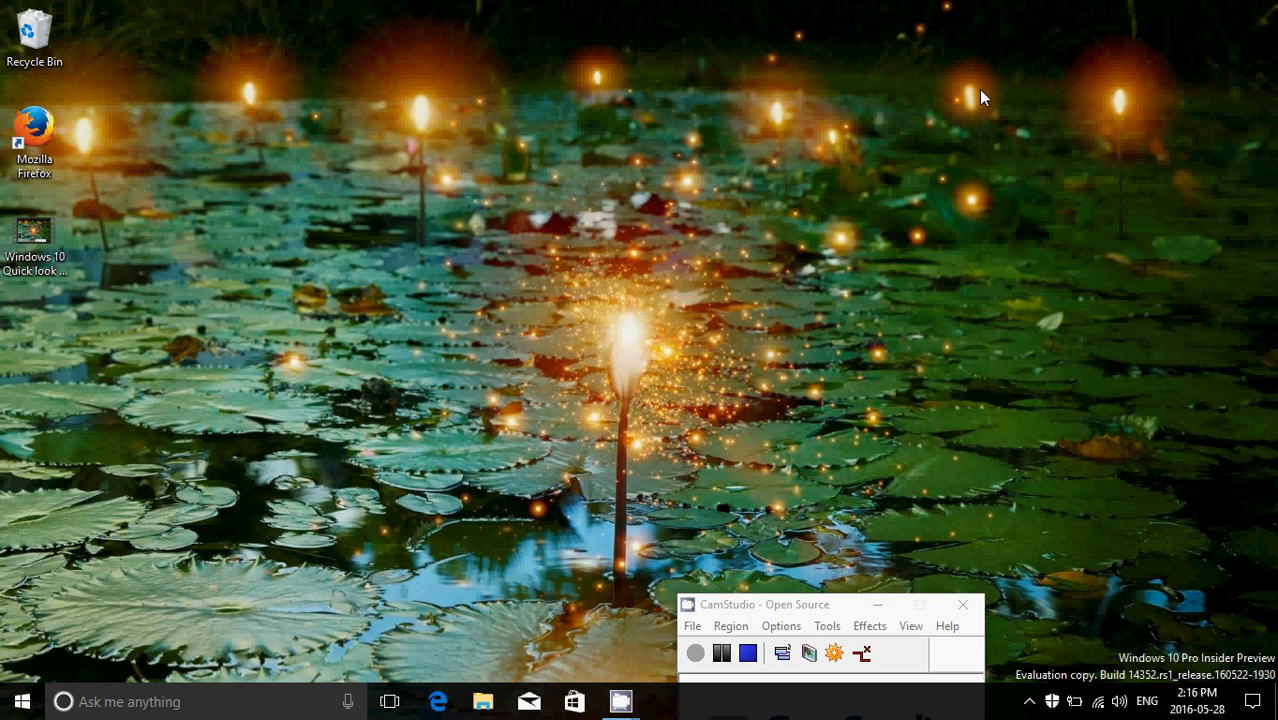
{"action": "mouse_move", "coordinate": [768, 596]}
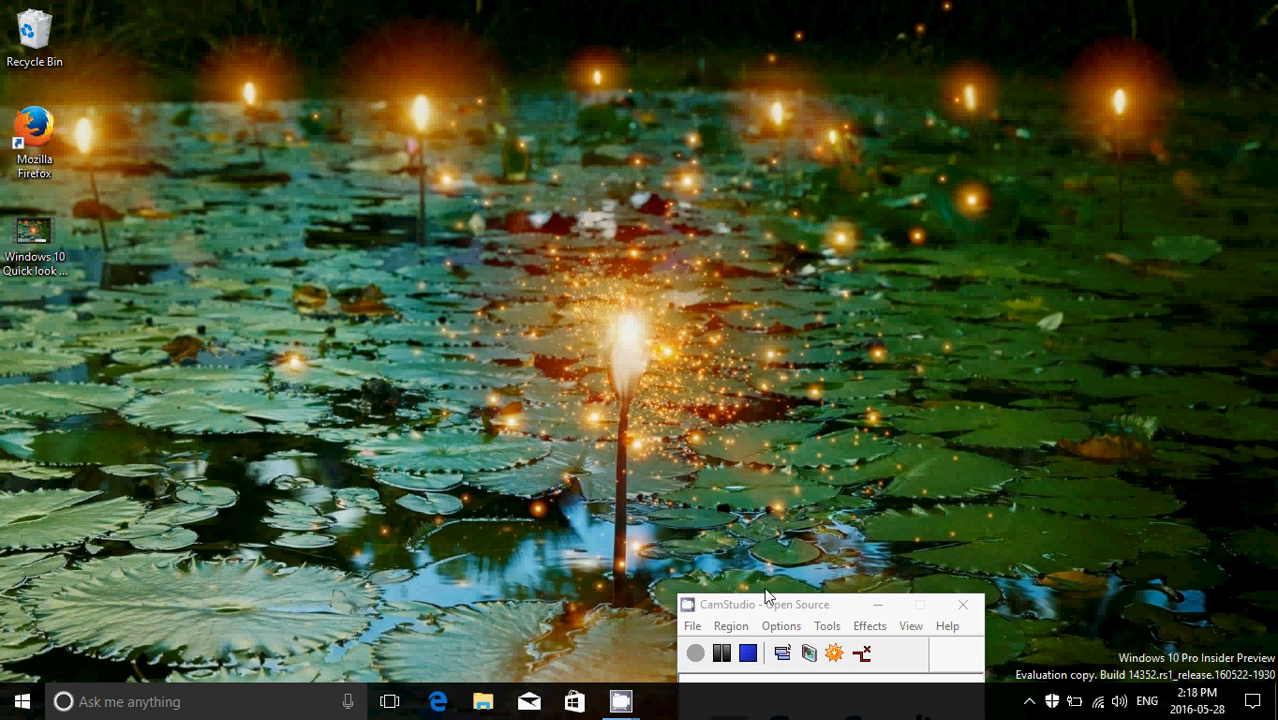